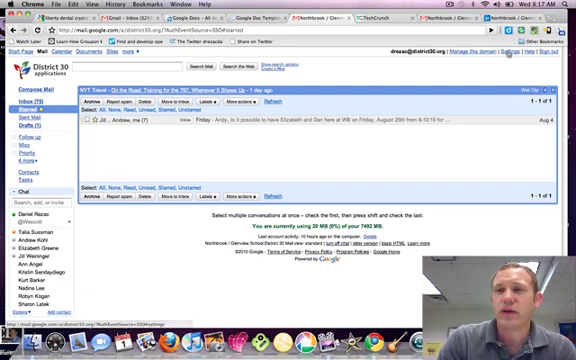
Go to Gmail's General settings from the inbox
click(516, 54)
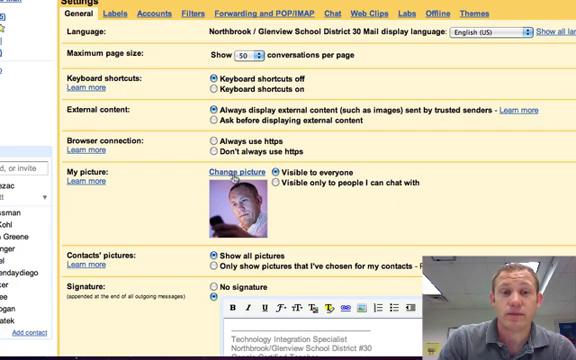
Start changing the profile picture under My picture
click(250, 178)
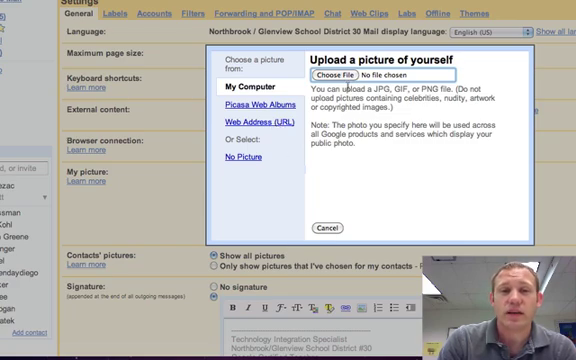
Select a screenshot image from the Desktop in the file chooser as the picture to upload
click(340, 72)
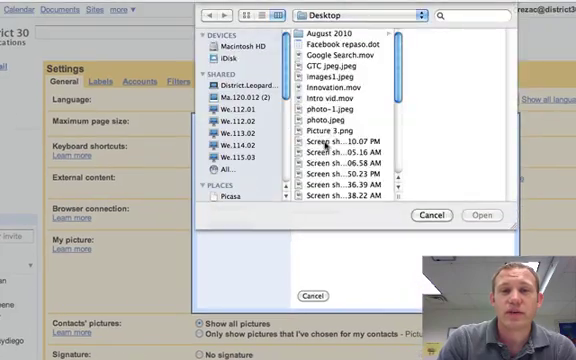
scroll(down, 3)
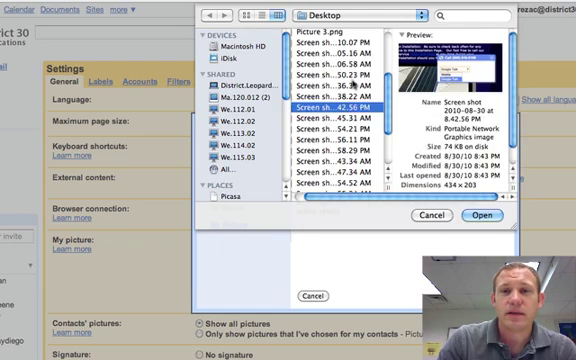
click(330, 76)
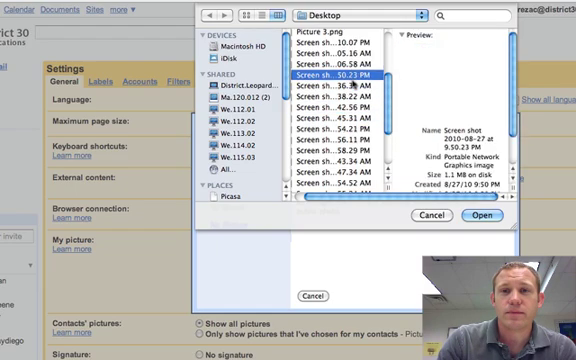
click(330, 48)
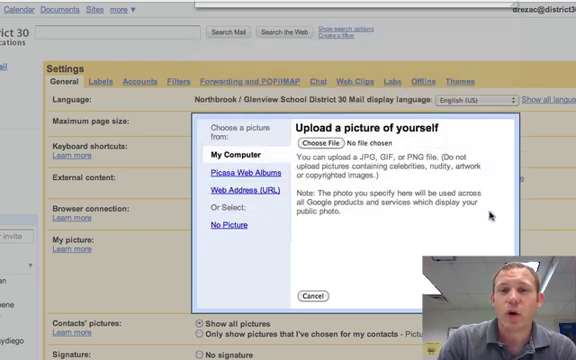
Upload the screenshot, keep the crop box, and apply it as the new profile picture
click(324, 138)
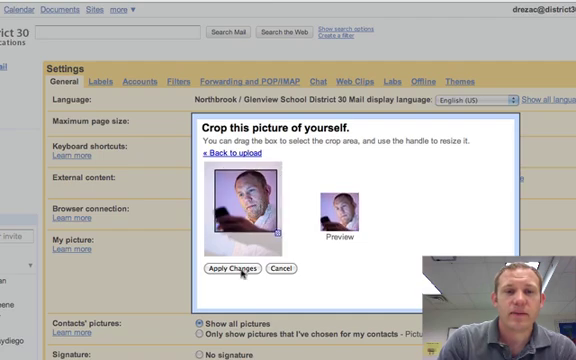
click(236, 268)
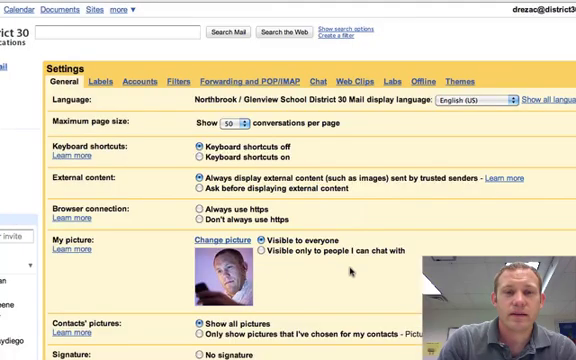